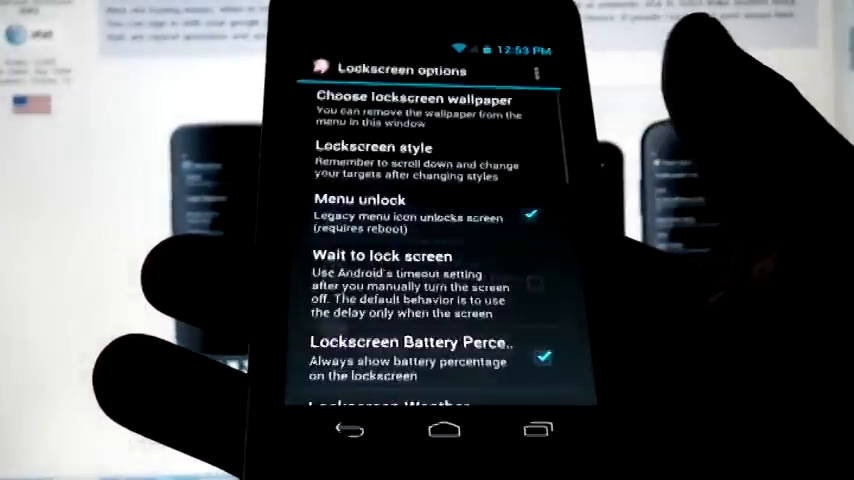
pyautogui.scroll(-3)
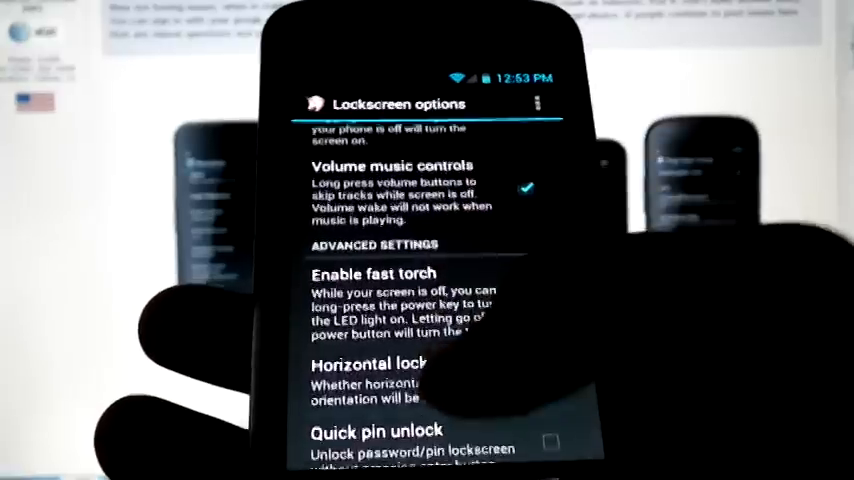